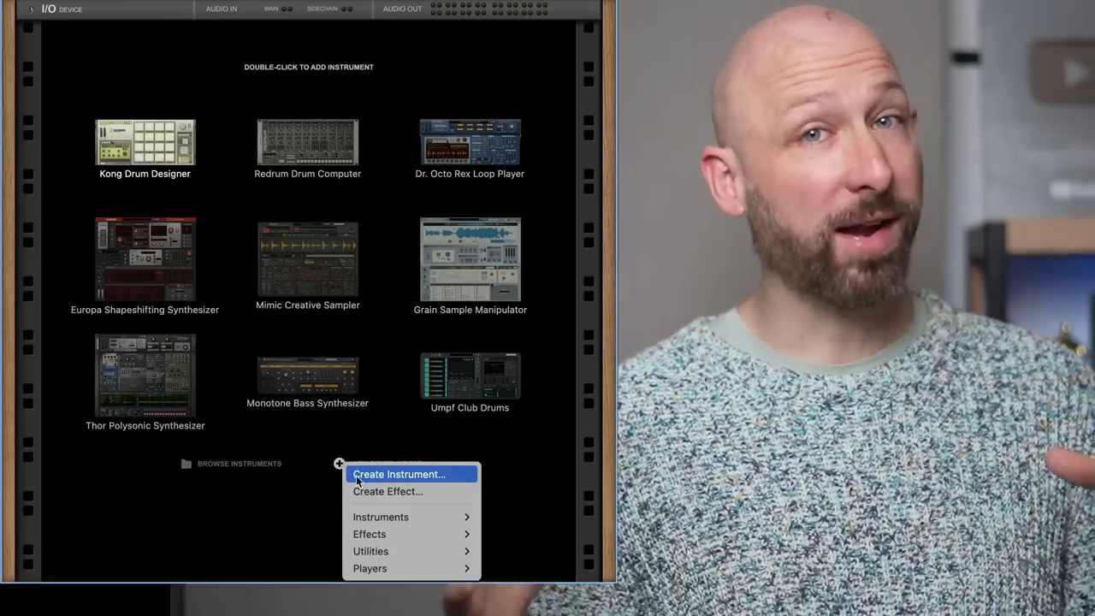
mouse_move(370, 534)
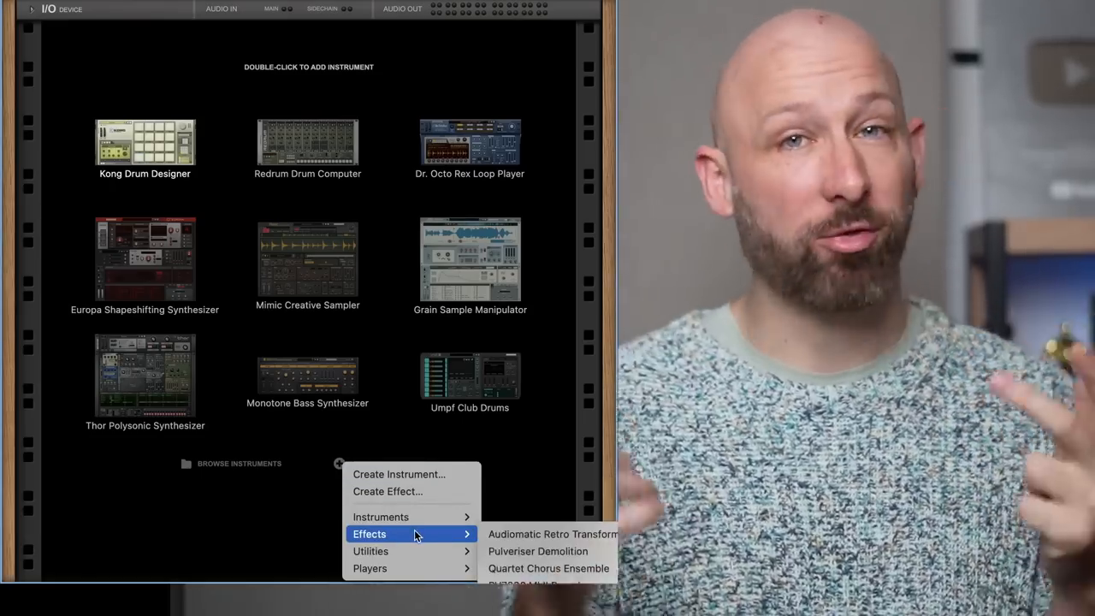
mouse_move(370, 551)
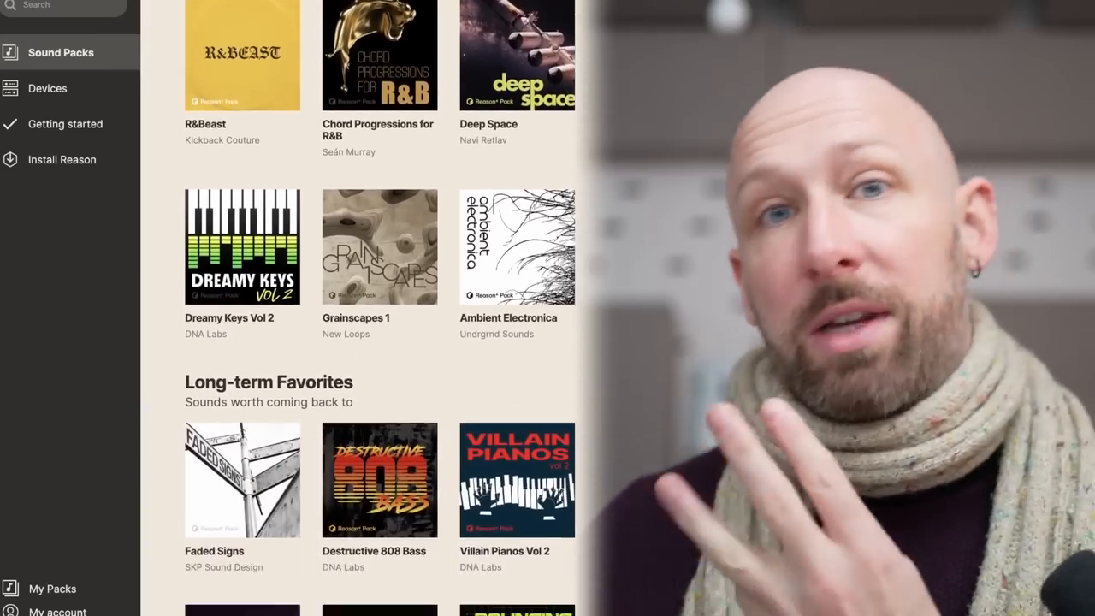
scroll(down, 3)
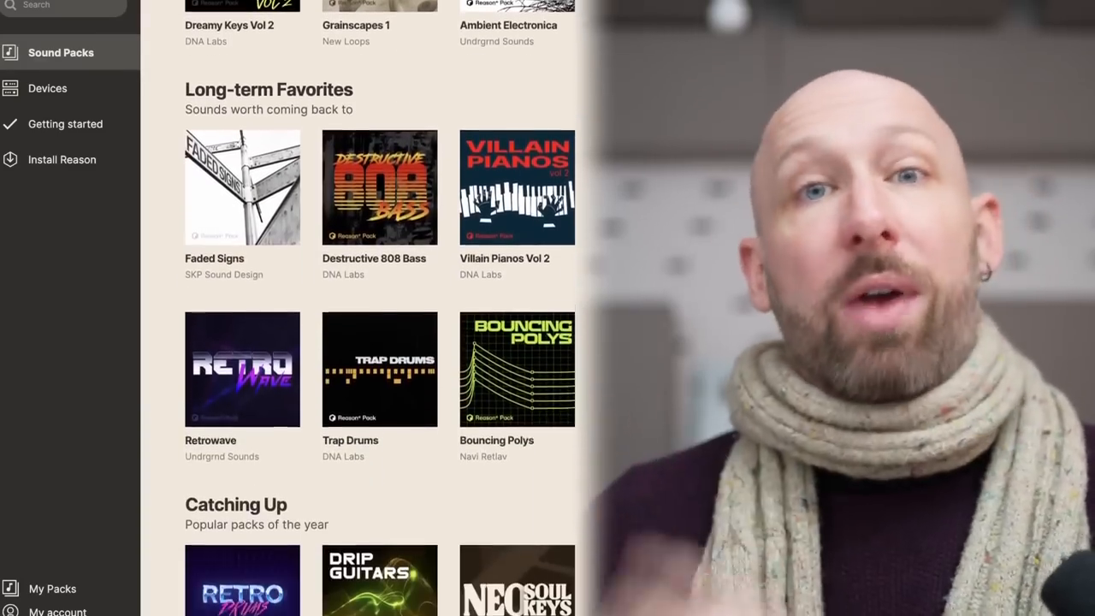
scroll(down, 3)
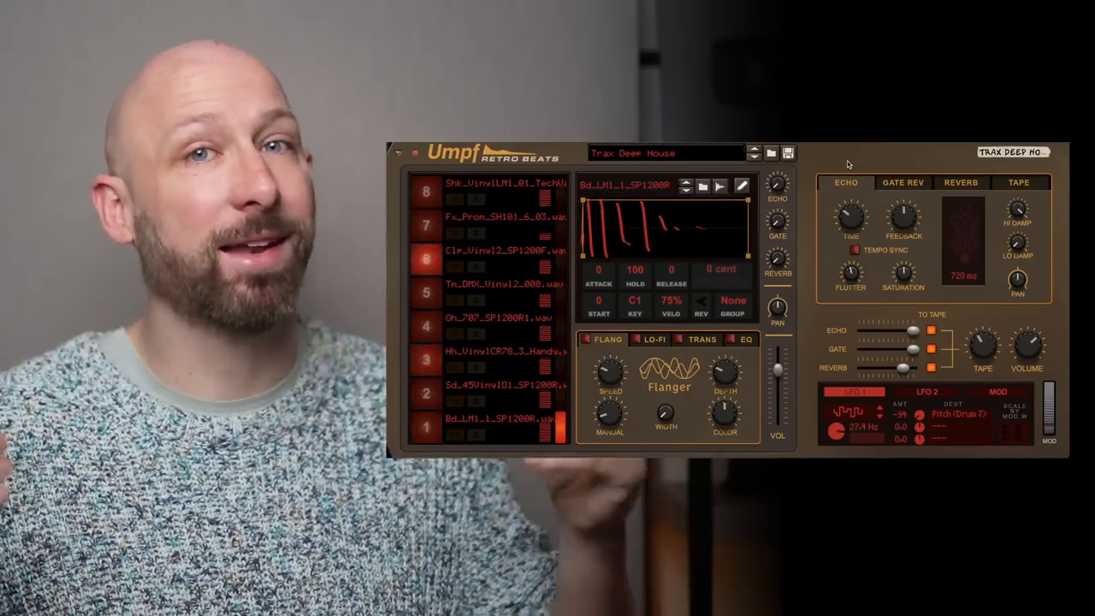
- Step the Umpf drum device forward through patches from Rollatech Kit until Royal Kit loads
click(426, 359)
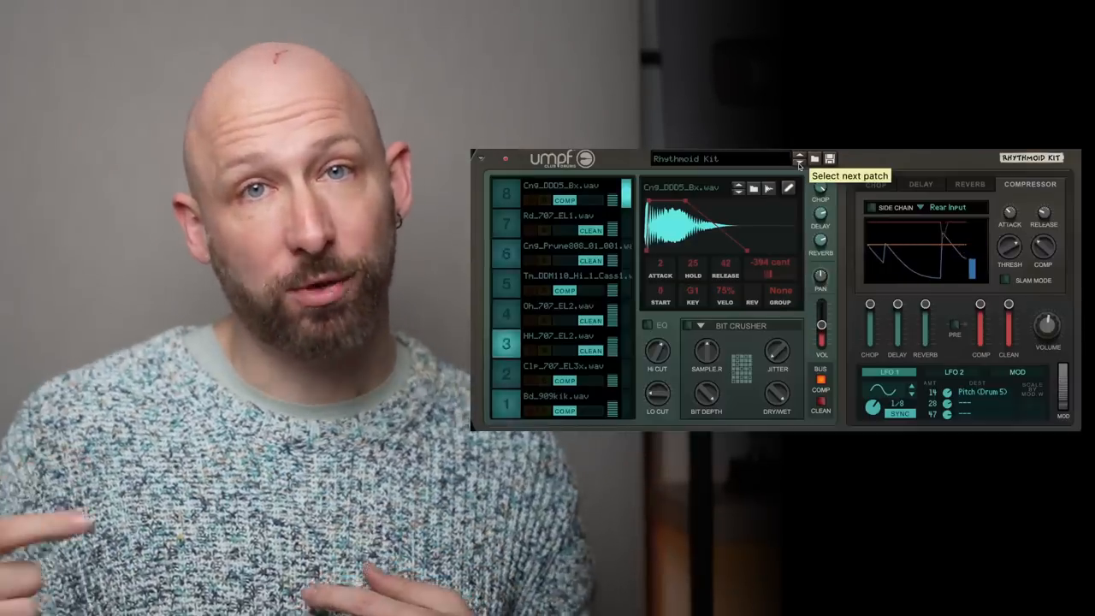
click(797, 164)
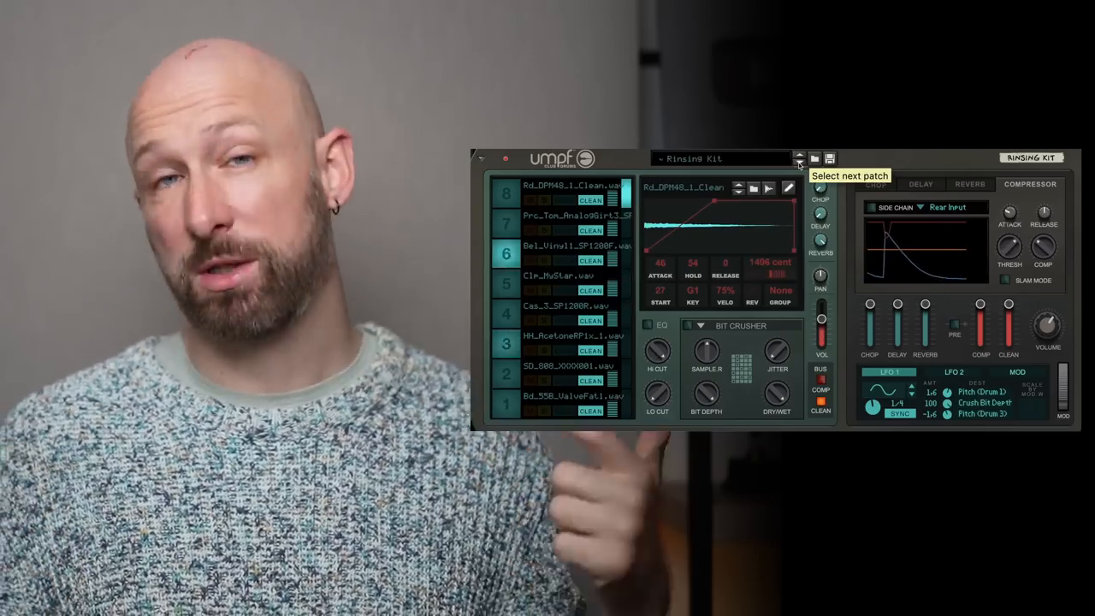
click(797, 158)
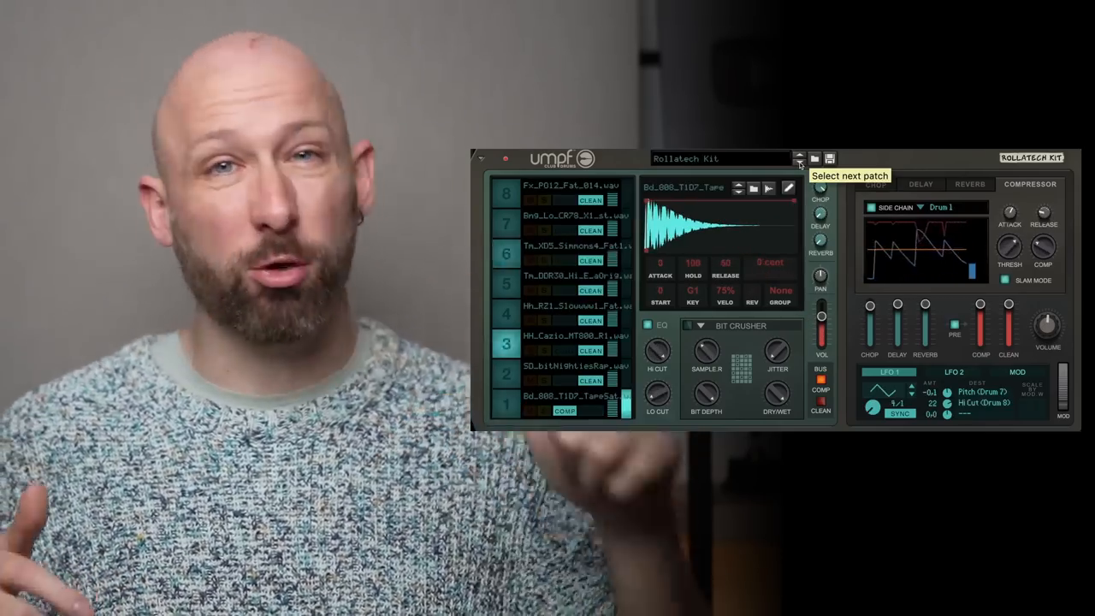
click(797, 157)
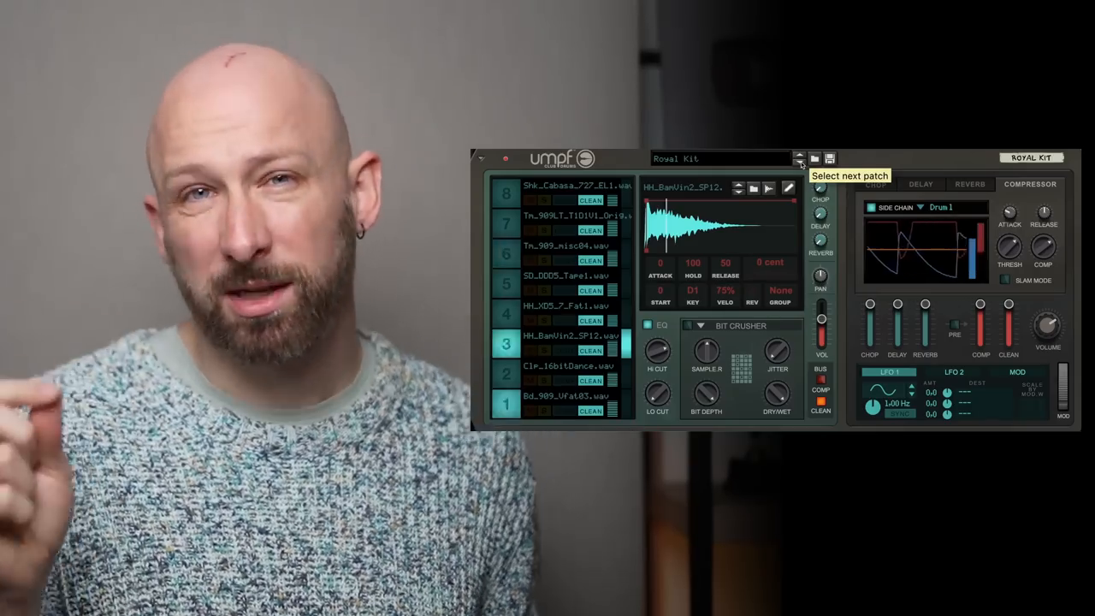
click(797, 157)
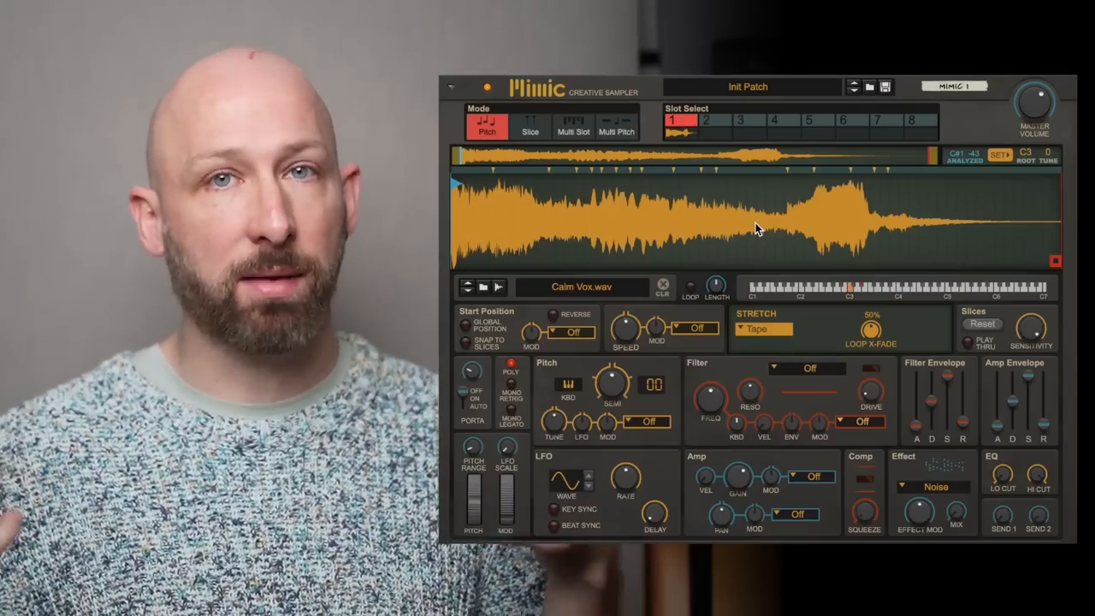
mouse_move(755, 248)
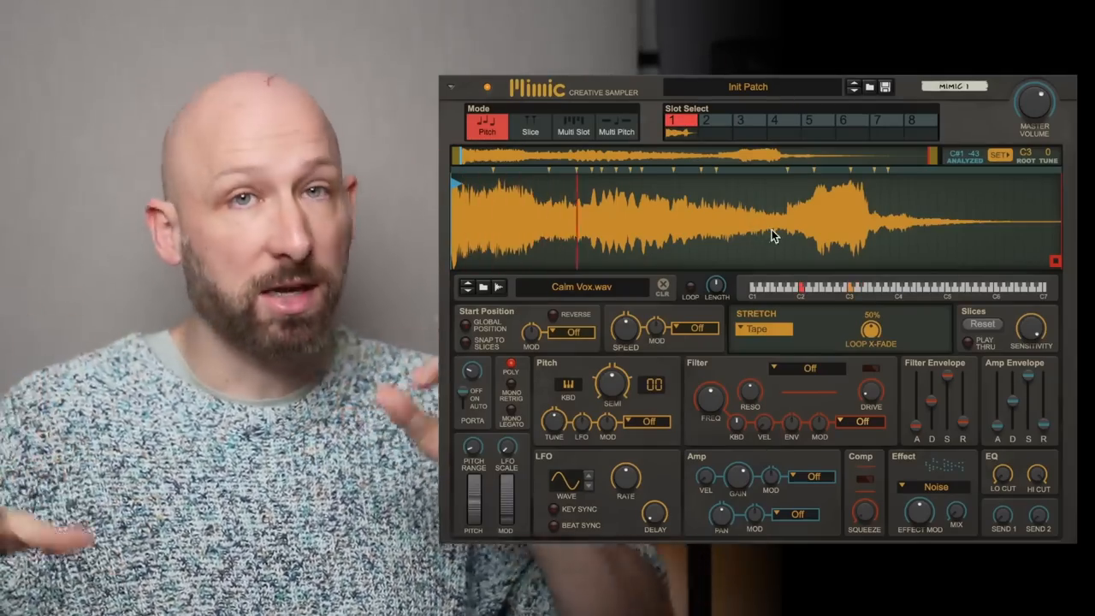
- Trigger playback of the Calm Vox.wav sample in the Mimic Creative Sampler
click(530, 127)
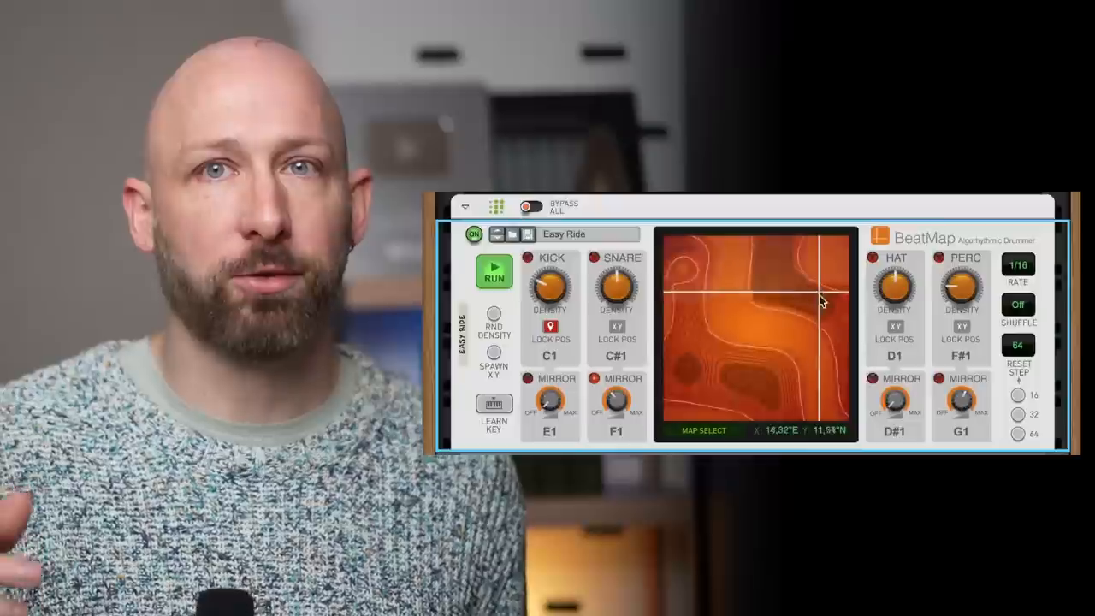
- Vary the pattern by moving on the map and raising OnBeat and OffBeat note densities
drag(821, 299, 779, 342)
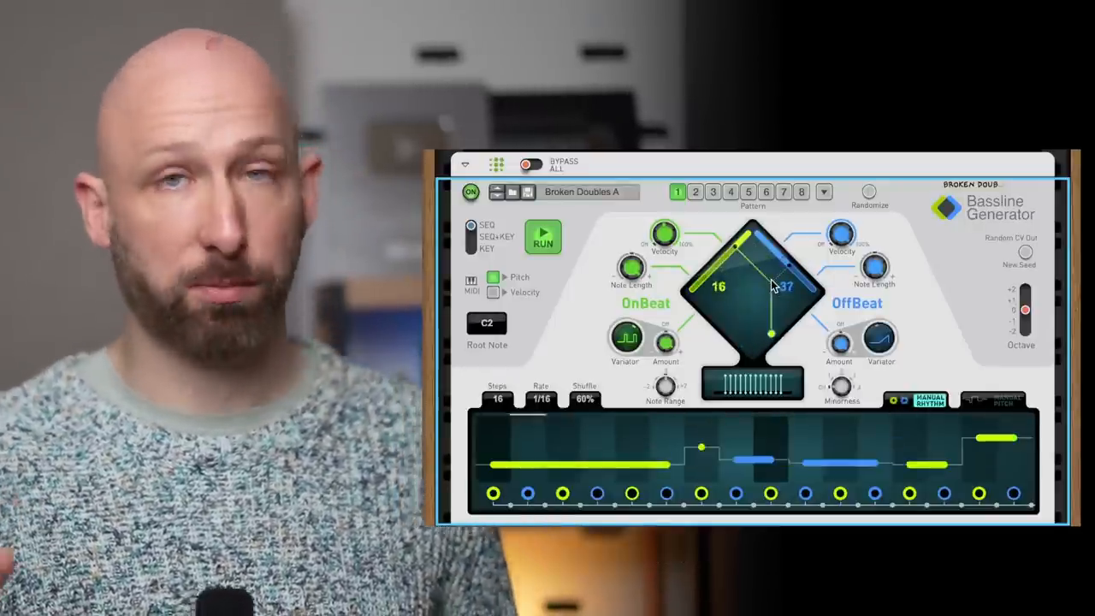
drag(770, 288, 778, 325)
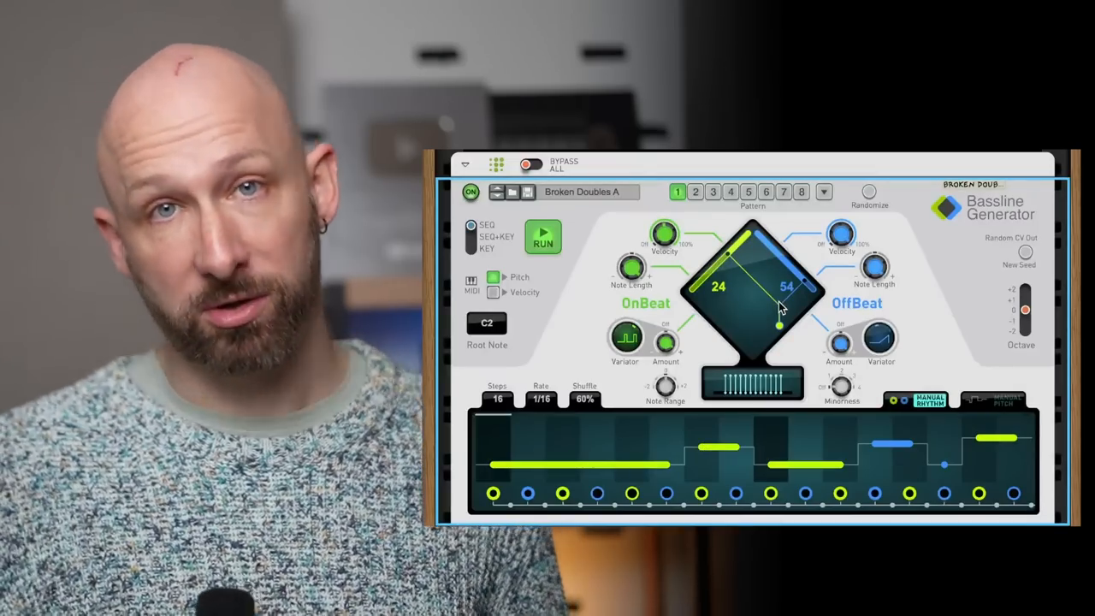
drag(778, 325, 760, 345)
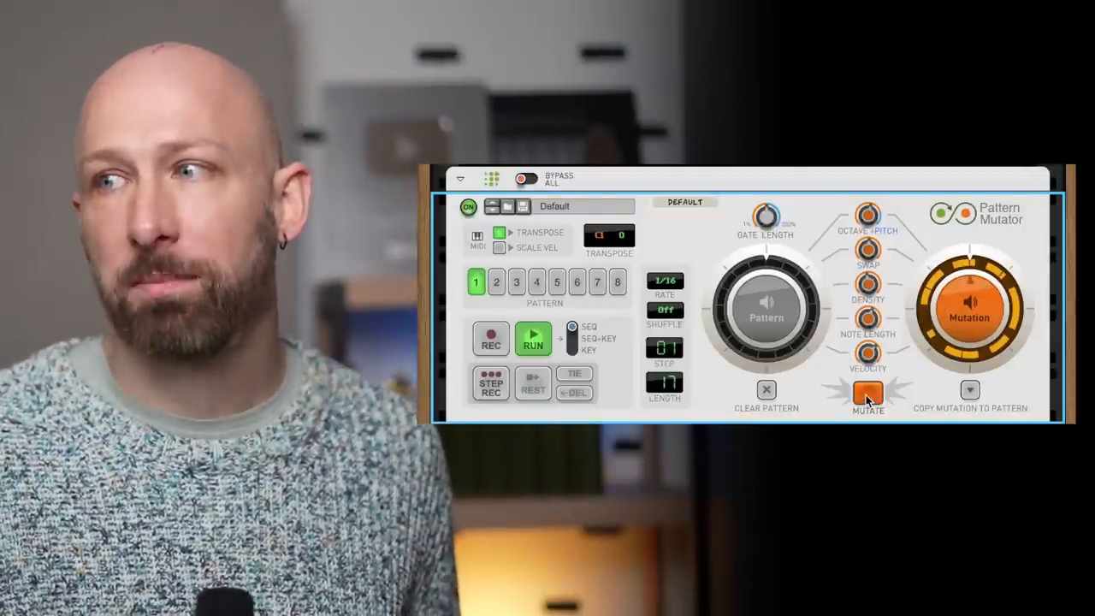
- Generate a mutated variation of the pattern with the Pattern Mutator's Mutate button
click(865, 394)
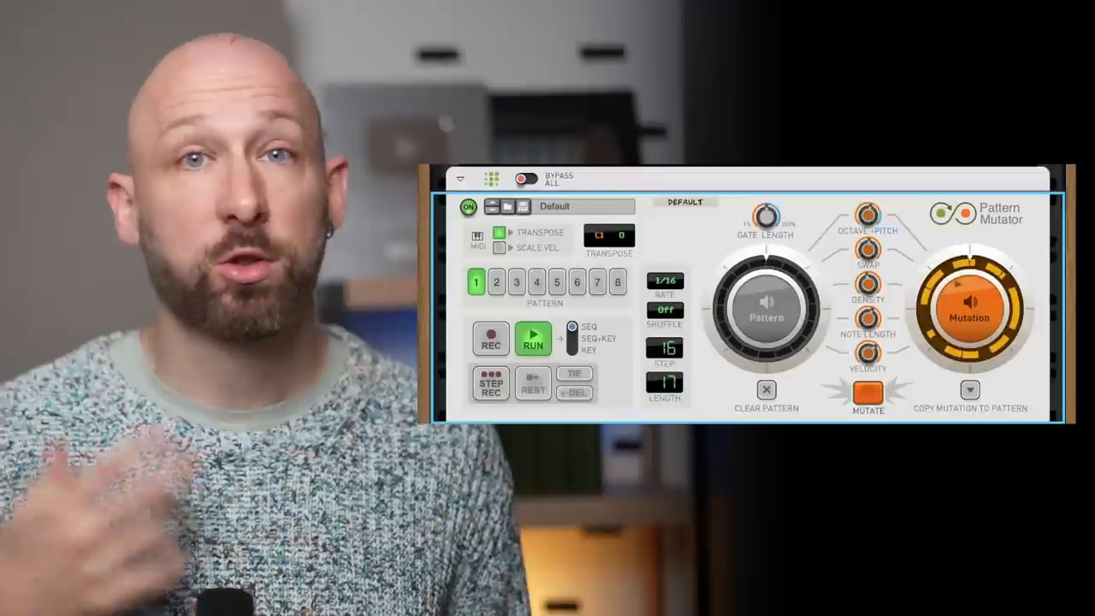
click(867, 393)
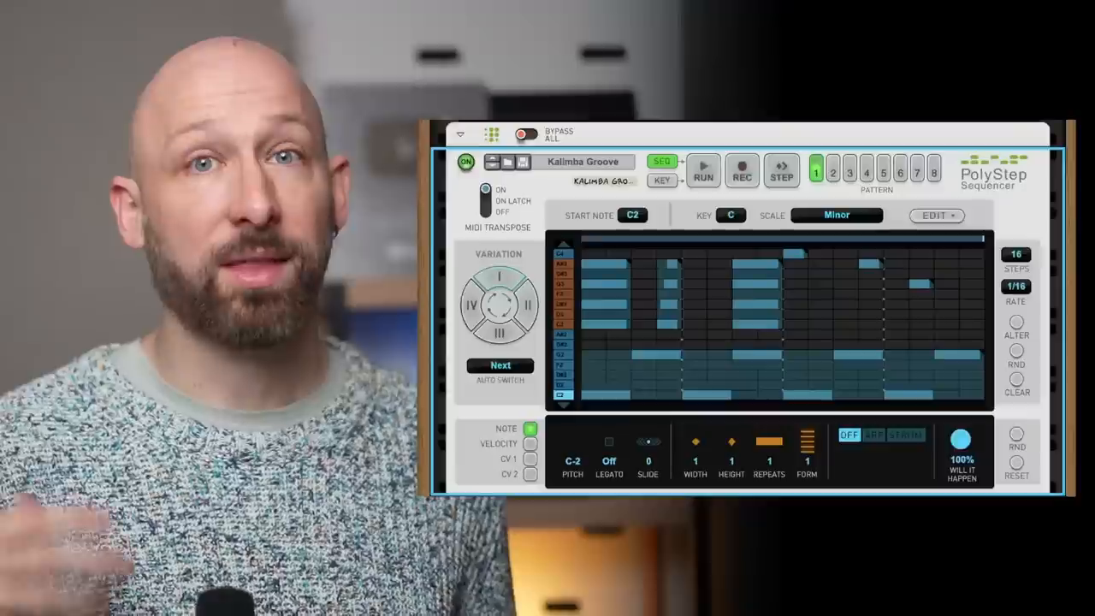
- Run the PolyStep Sequencer and switch through pattern variations I and II
click(703, 169)
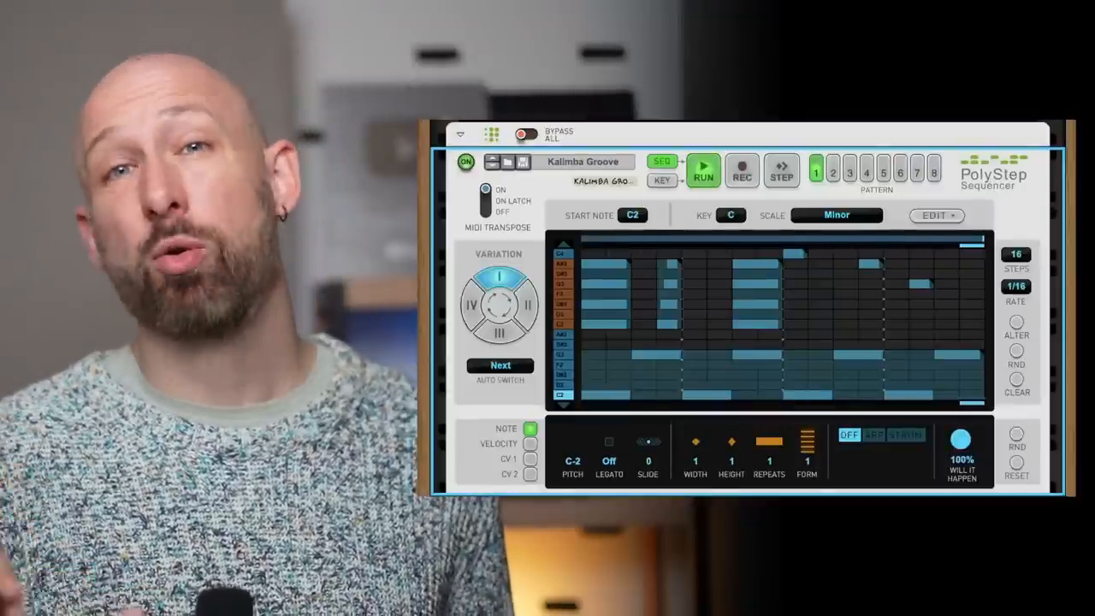
click(527, 305)
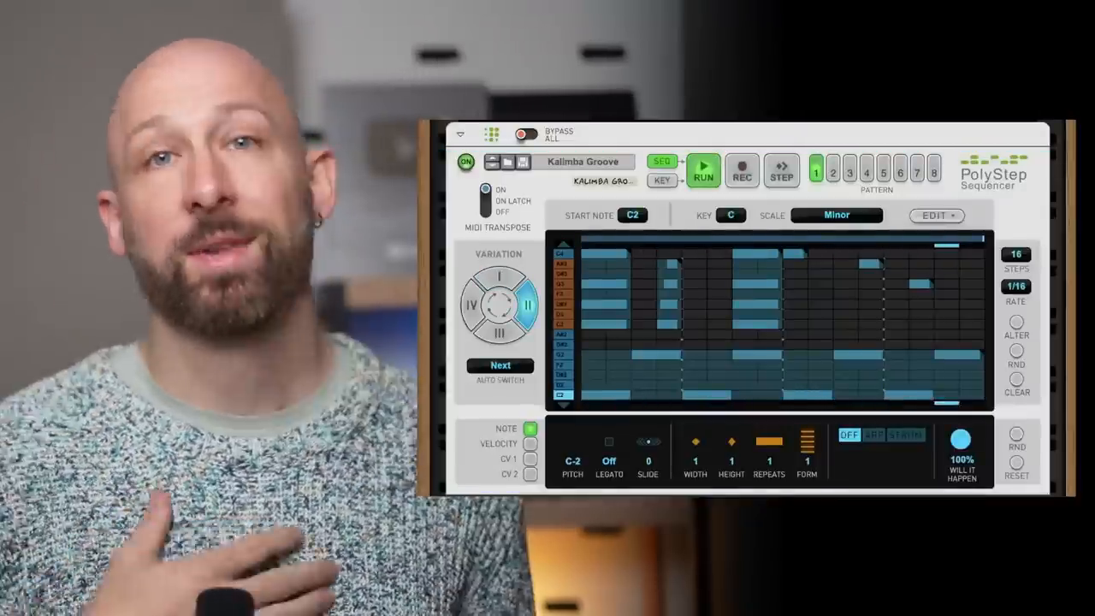
click(501, 332)
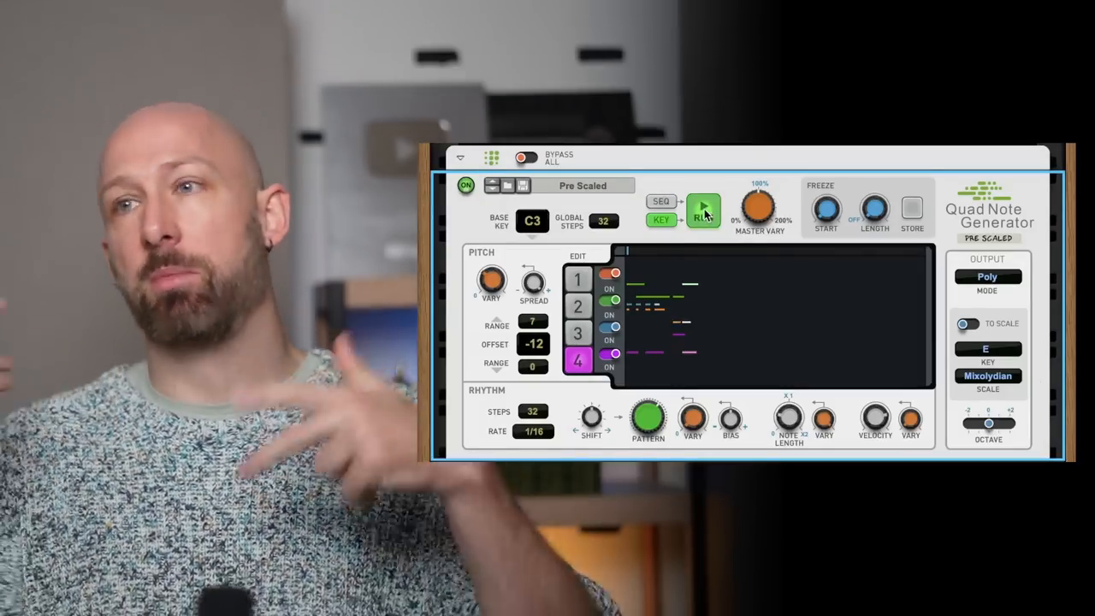
click(703, 212)
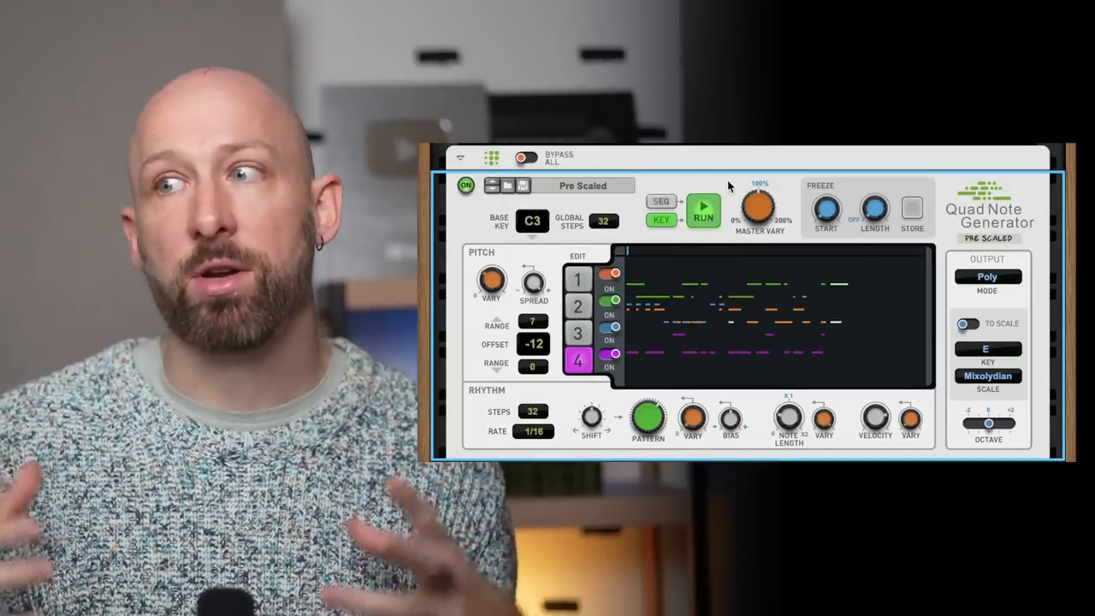